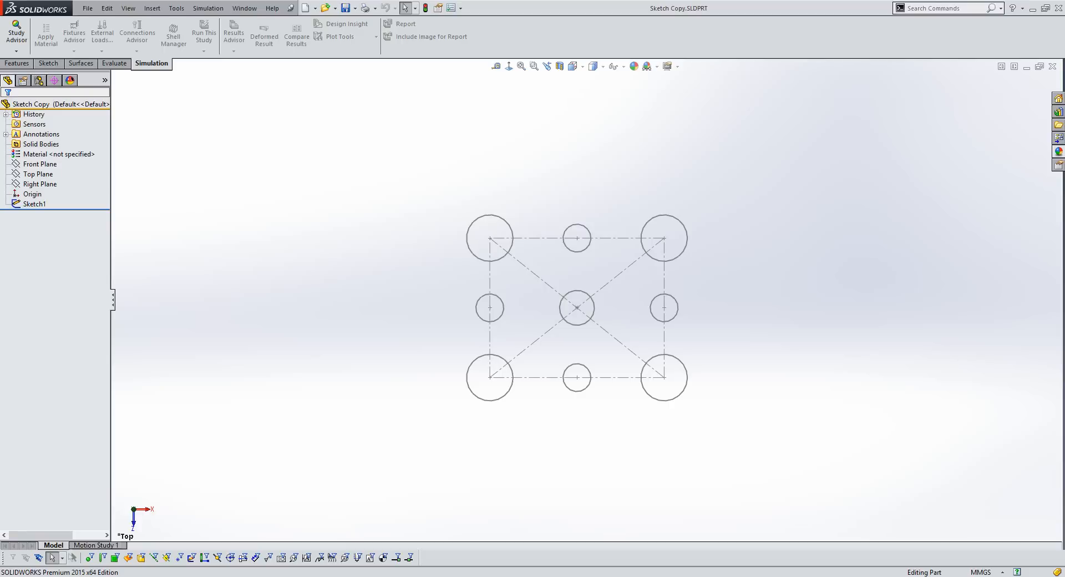
mouse_move(973, 187)
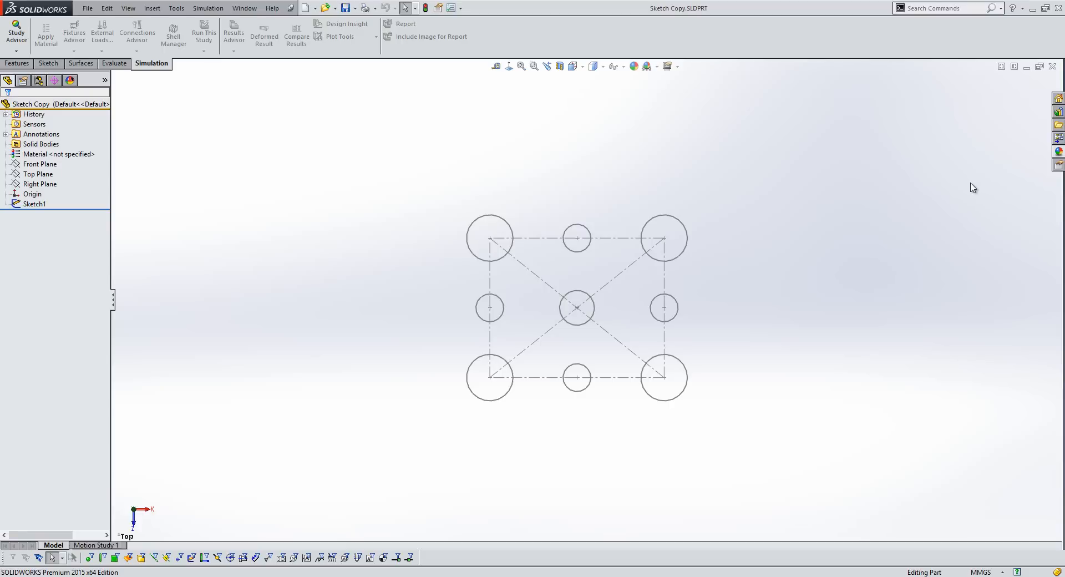
- Select the nine-circle hole-pattern Sketch1 and go to Edit to copy it
click(86, 7)
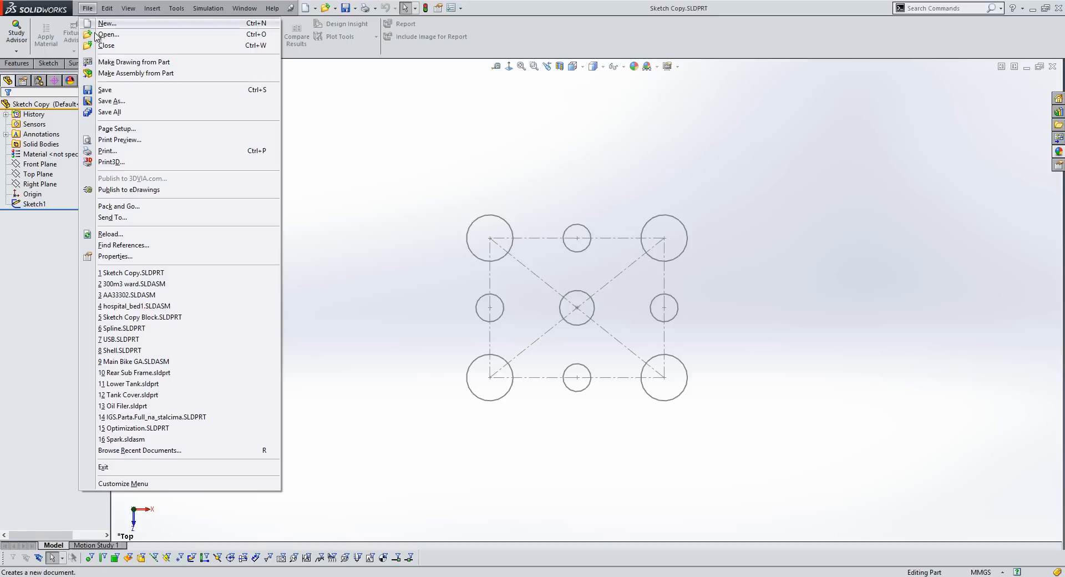
click(109, 34)
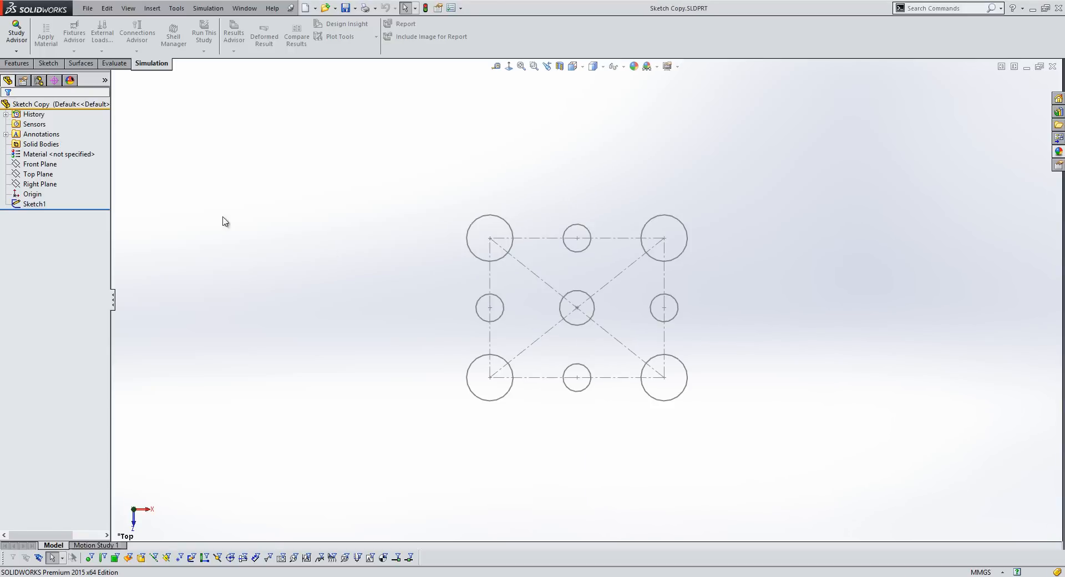
click(35, 204)
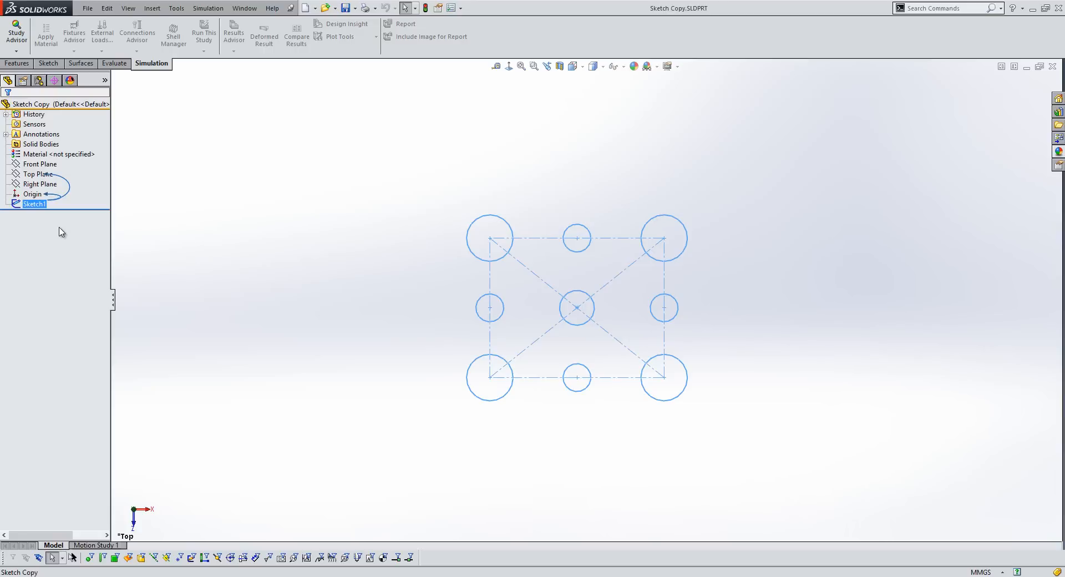
click(106, 8)
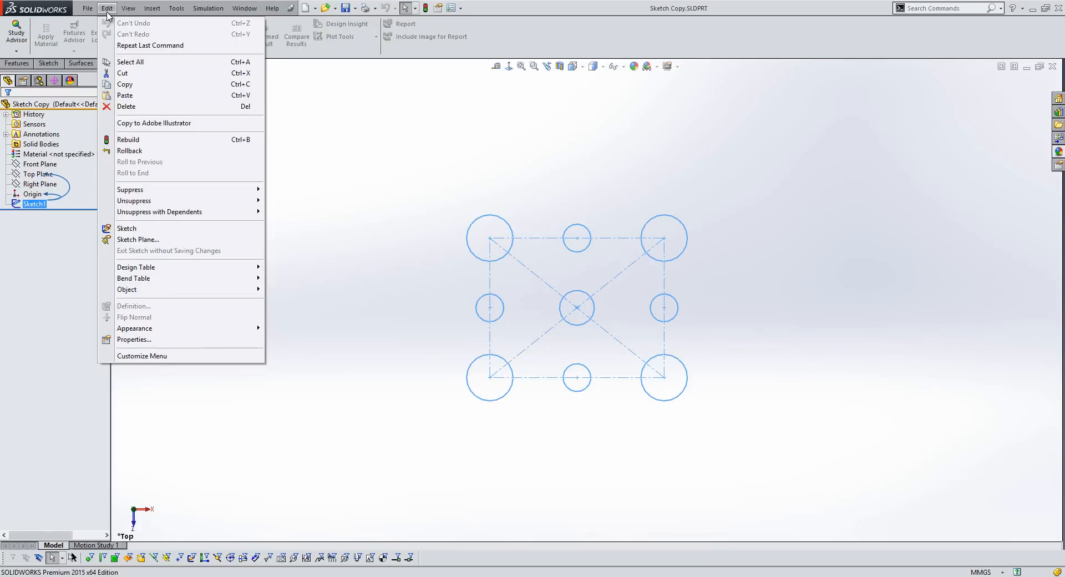
mouse_move(126, 84)
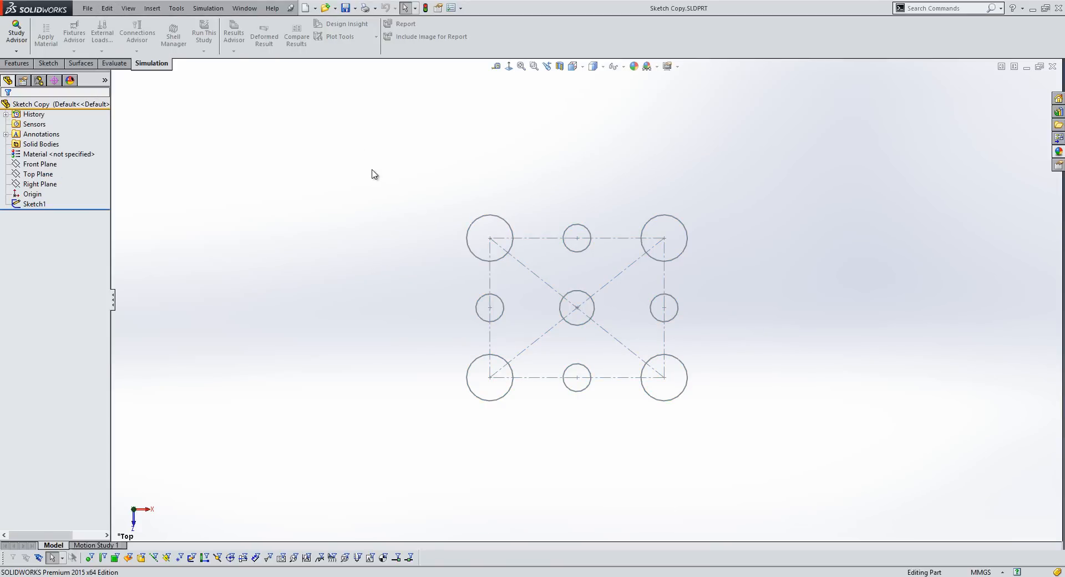
- Switch to Sketch Copy Block, paste the pattern on the front face as Sketch2, and edit it
key(ctrl+Tab)
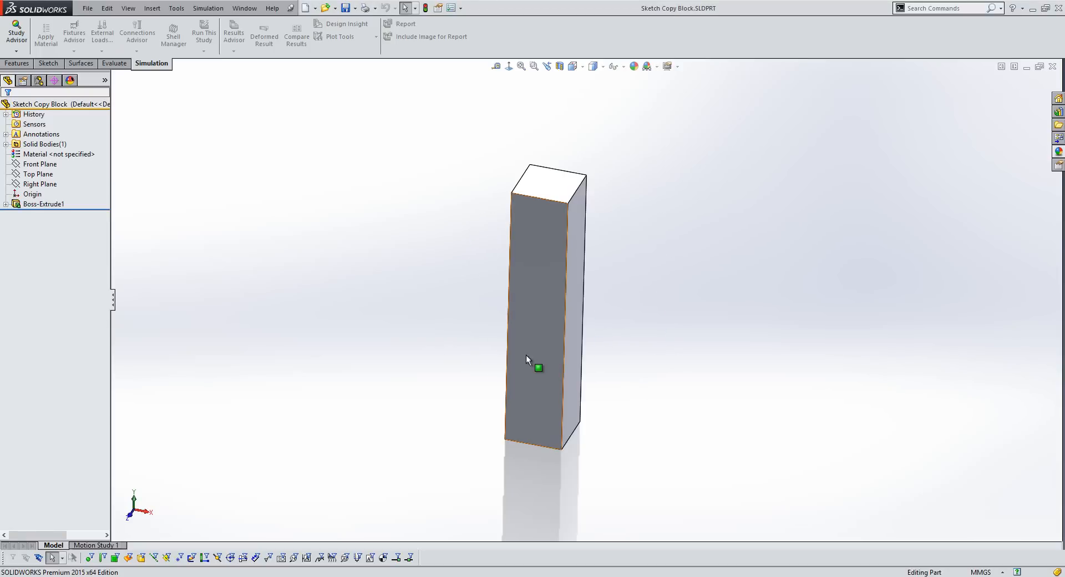
click(540, 367)
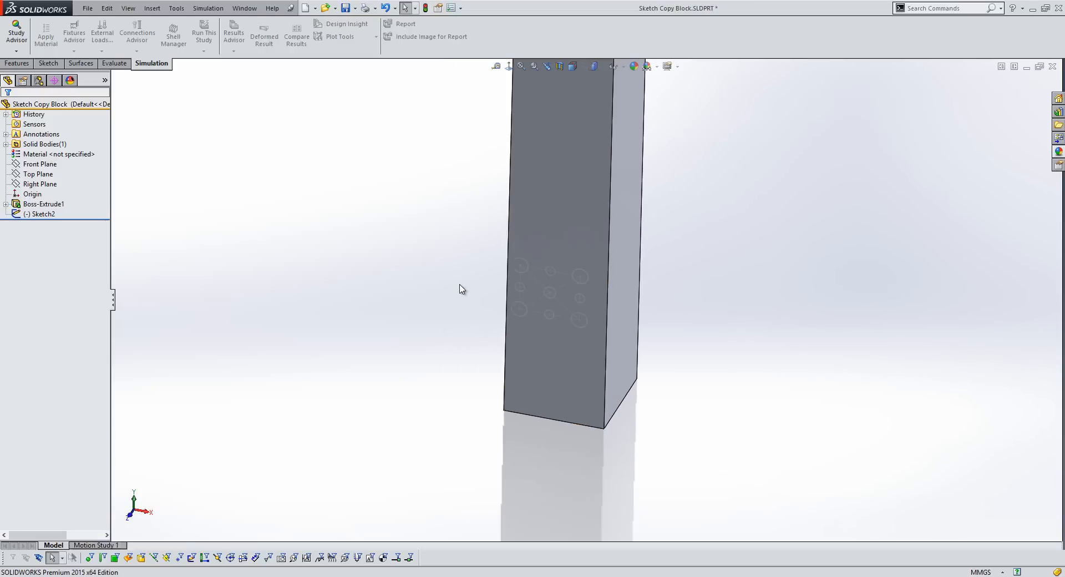
right_click(42, 213)
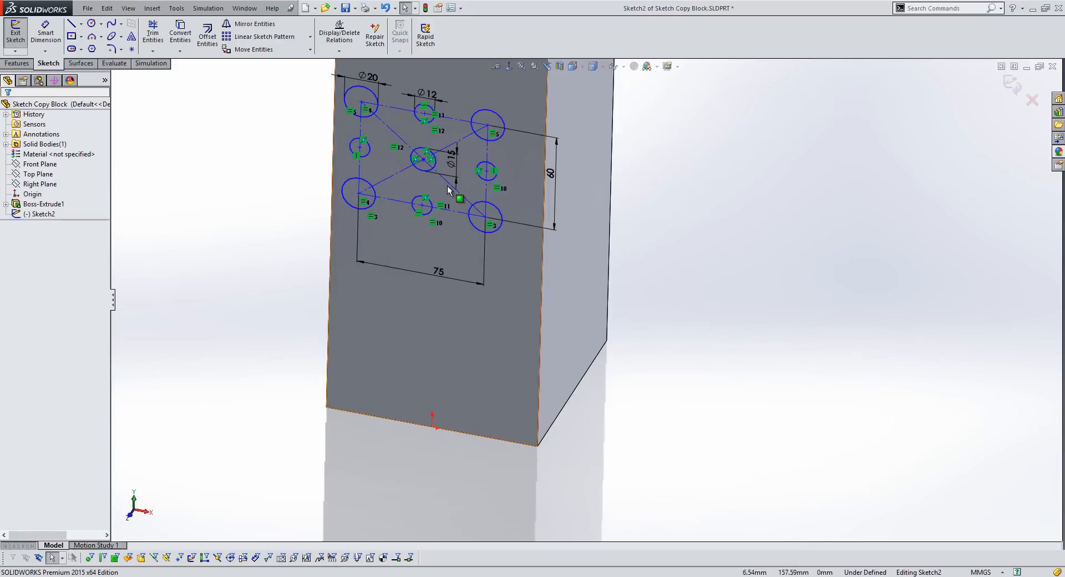
- Drag the pattern lower and draw a centerline from its centre to the bottom edge
click(448, 169)
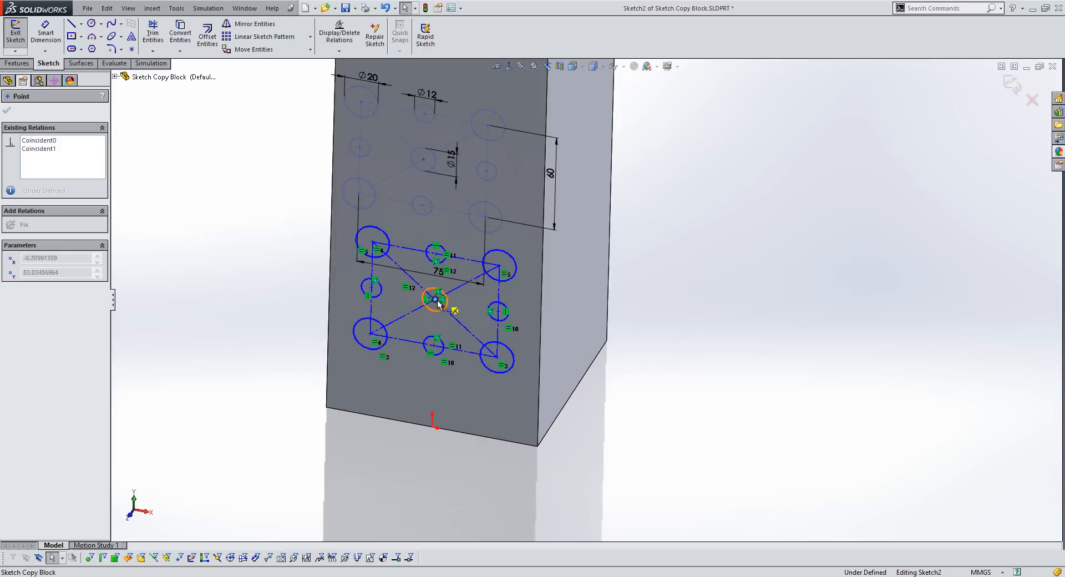
click(434, 301)
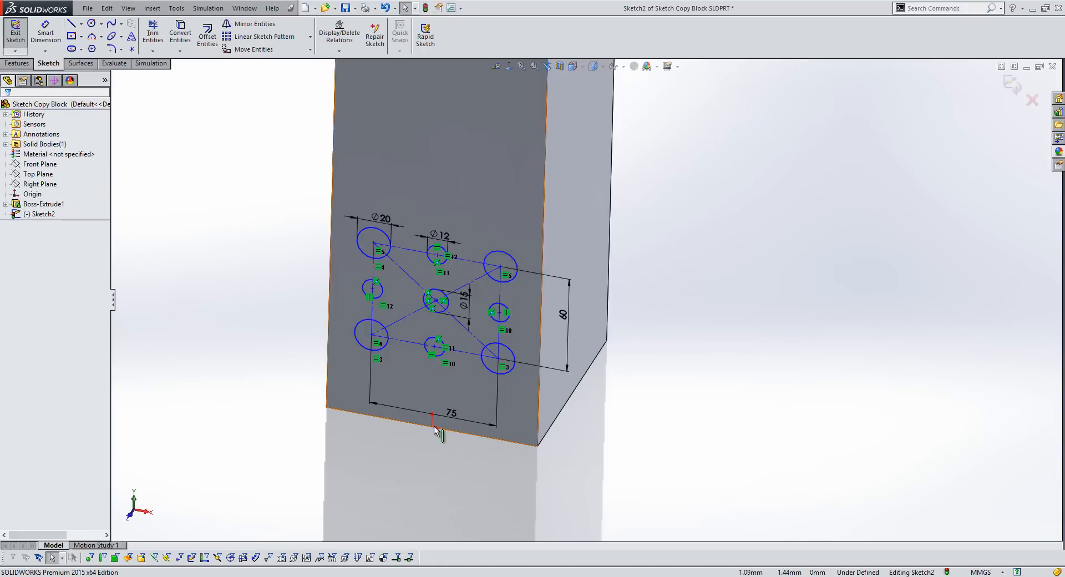
click(81, 23)
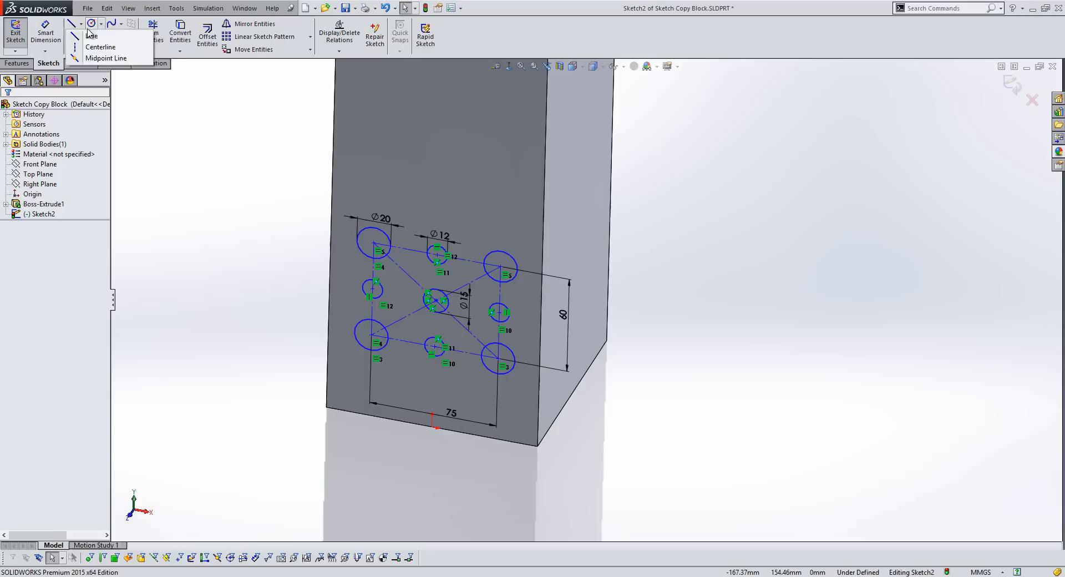
click(90, 34)
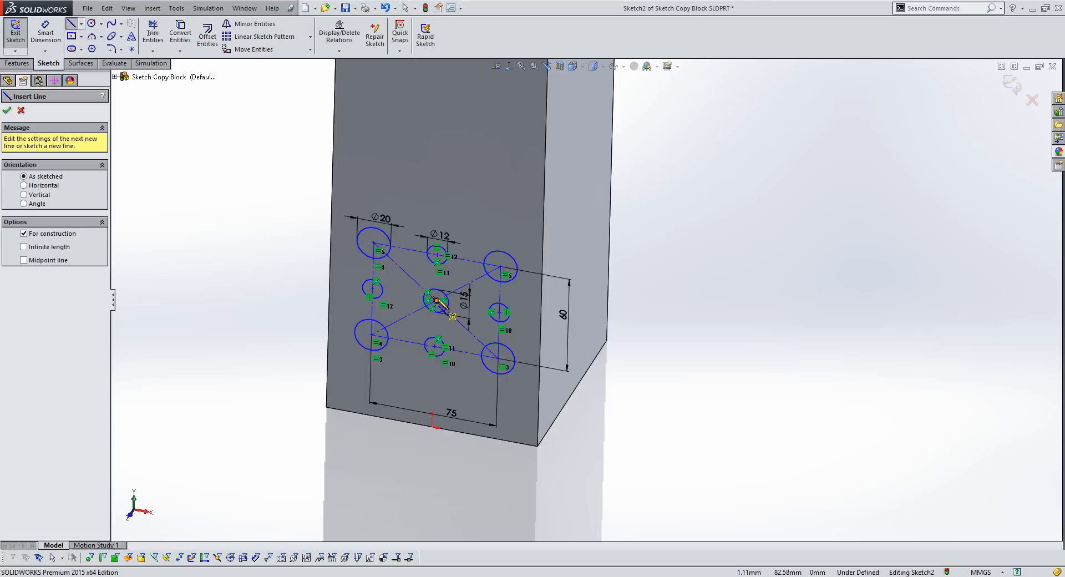
drag(434, 300, 435, 427)
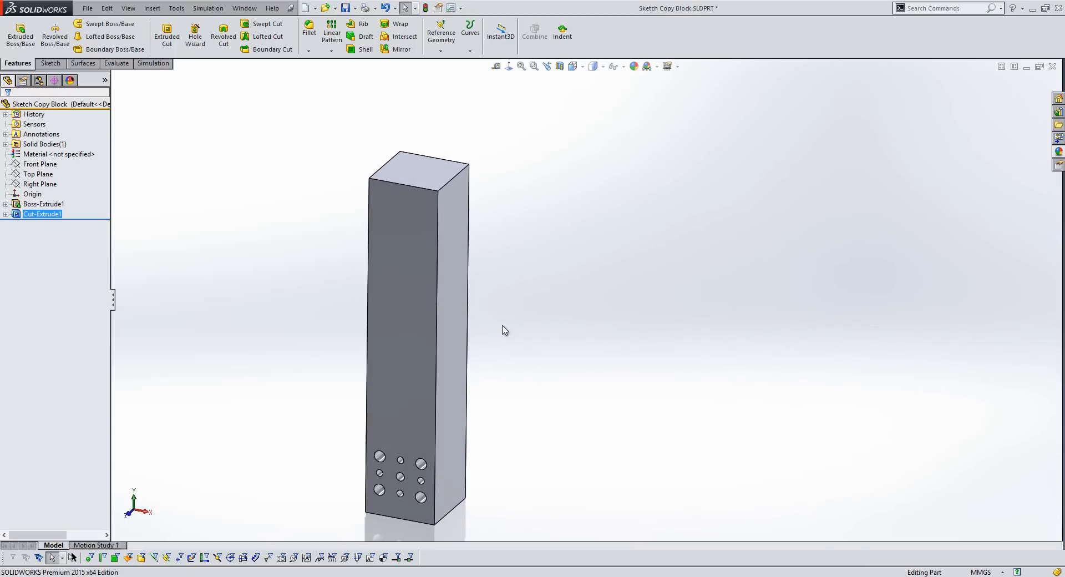
- Copy Sketch2 from Cut-Extrude1 and paste it on the side face as Sketch3
click(6, 214)
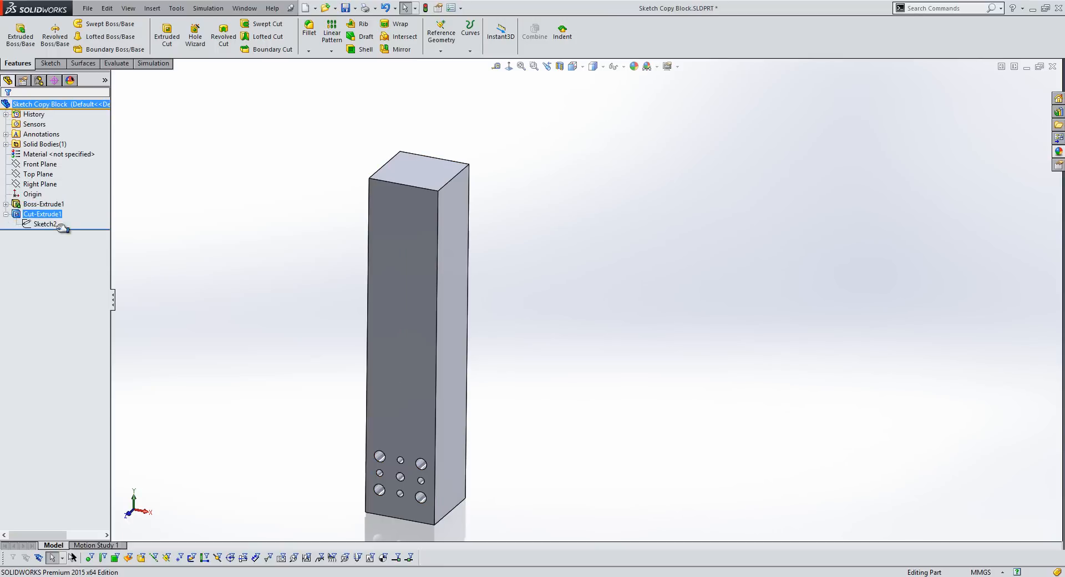
click(43, 224)
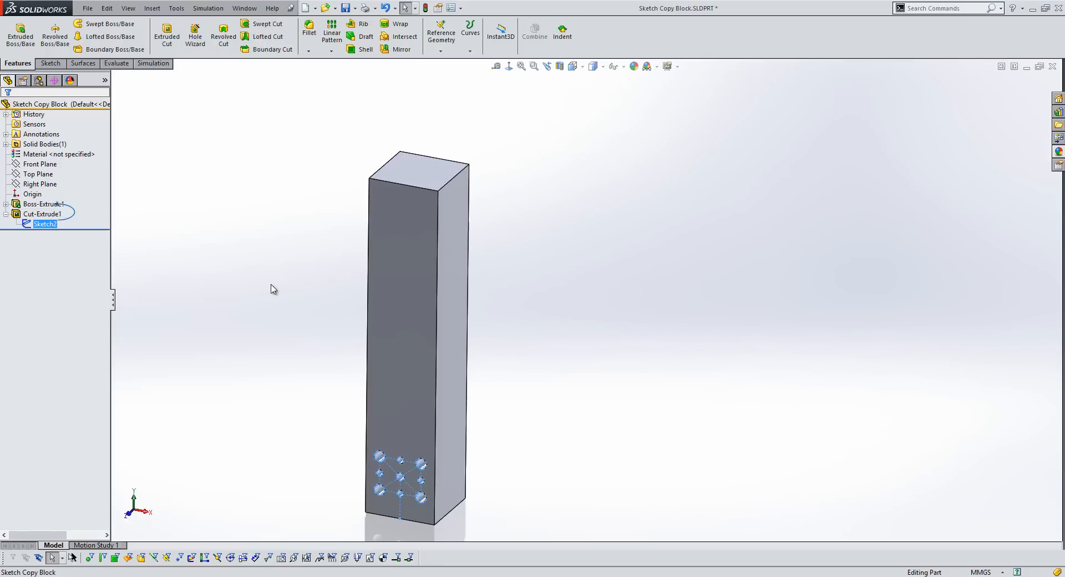
click(44, 224)
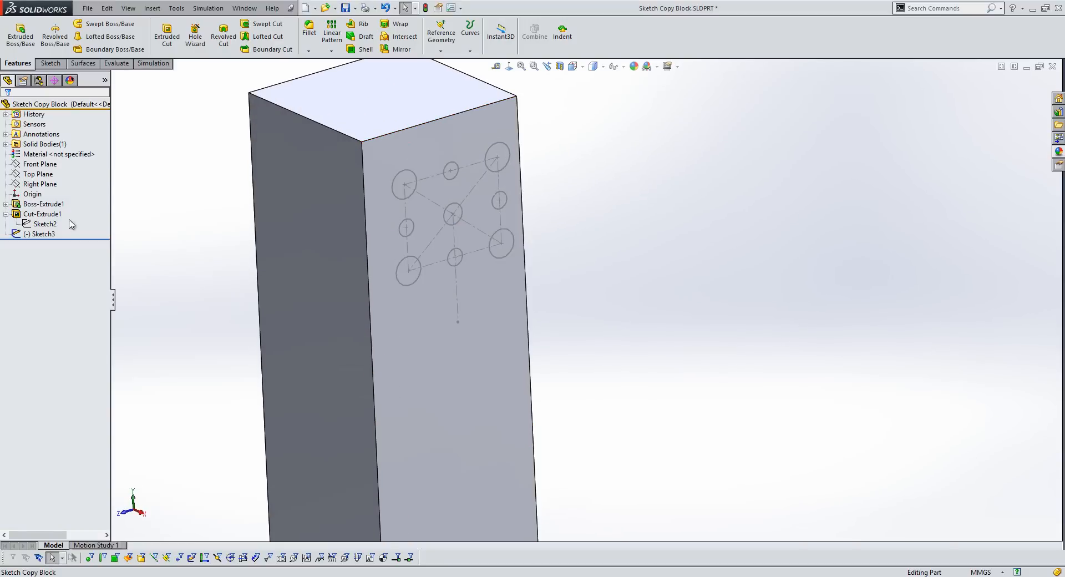
click(44, 234)
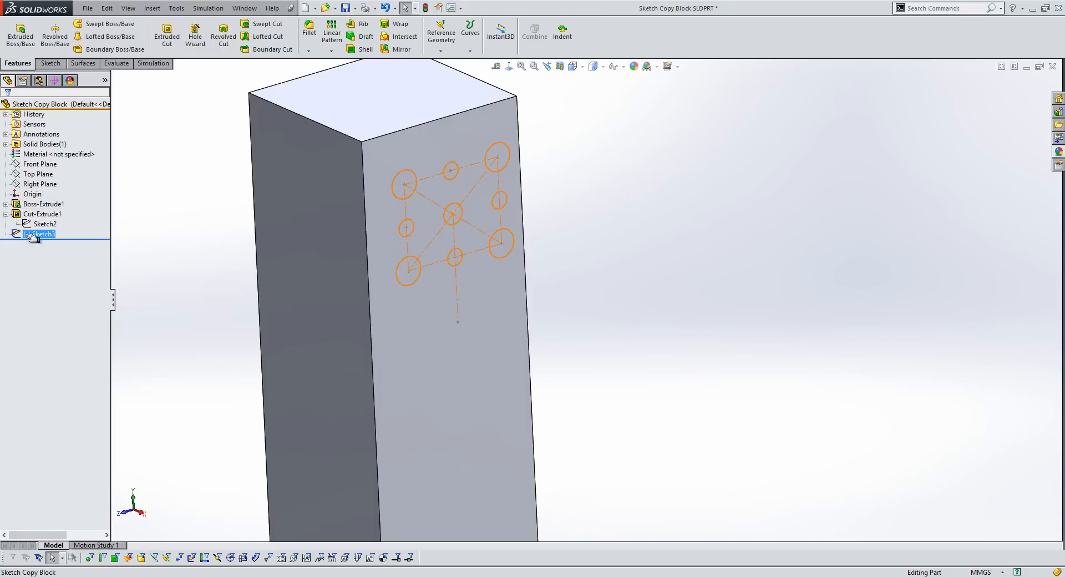
right_click(40, 234)
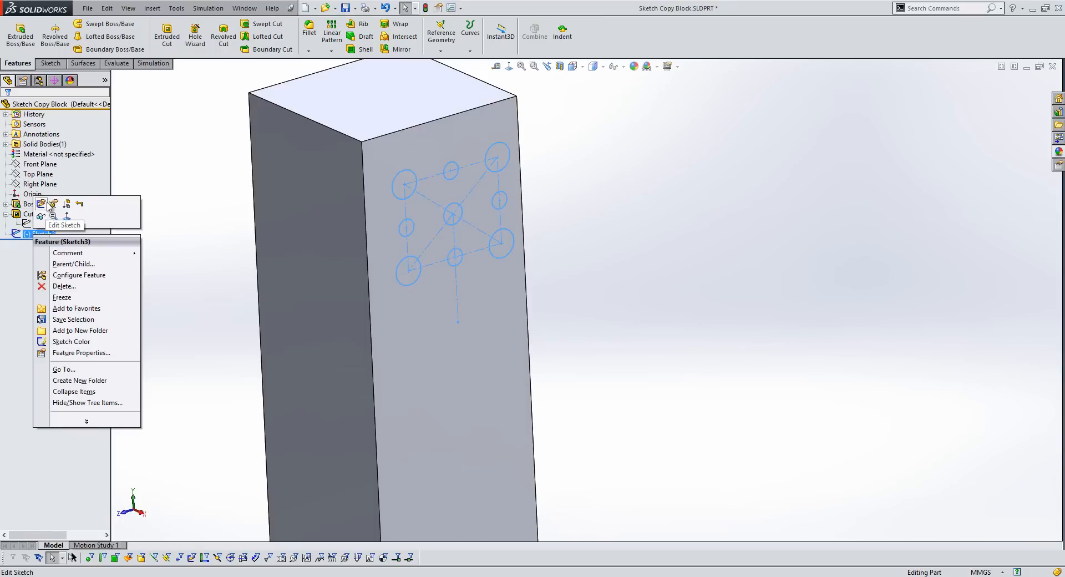
- Replace the old relation with a 75 mm dimension to the top edge and cut Through All as Cut-Extrude2
click(64, 212)
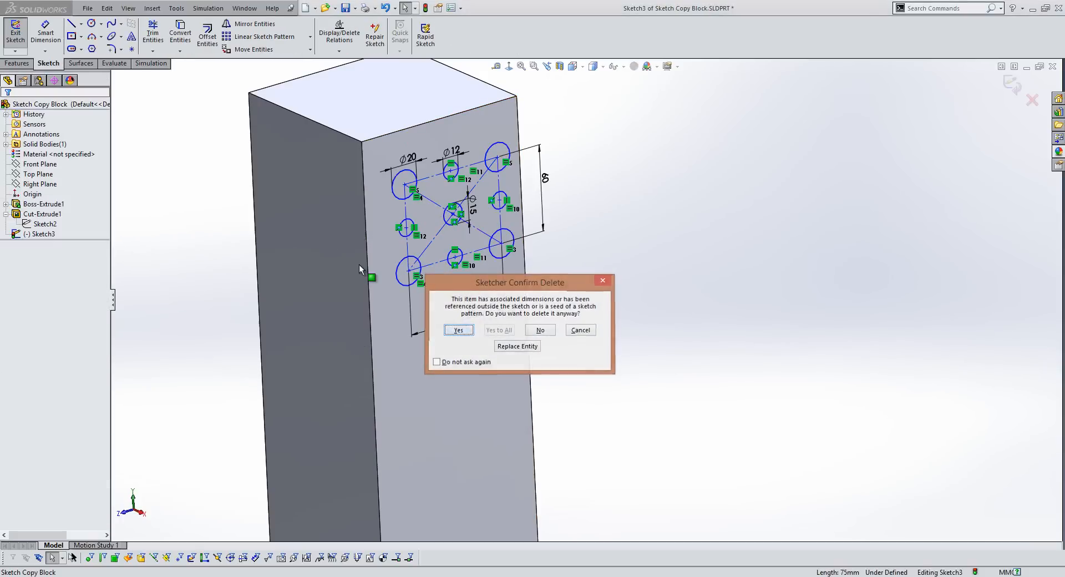
click(458, 329)
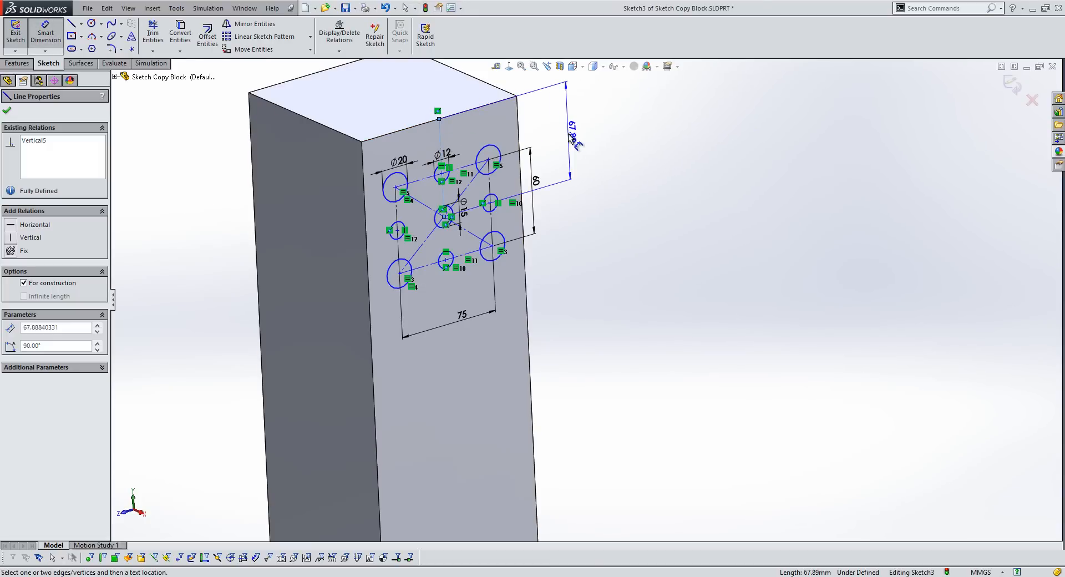
click(571, 134)
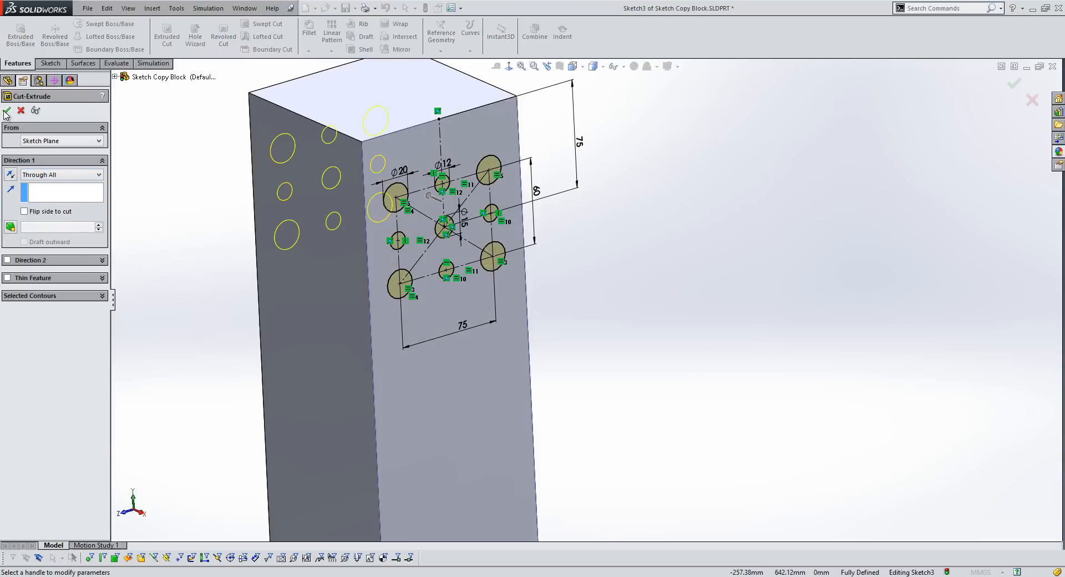
click(6, 109)
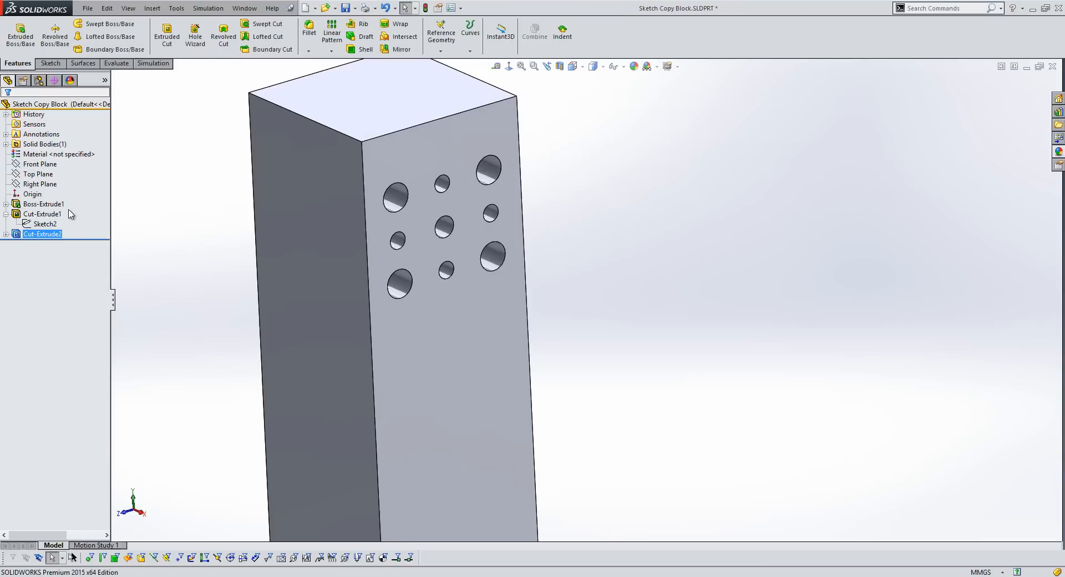
scroll(down, 3)
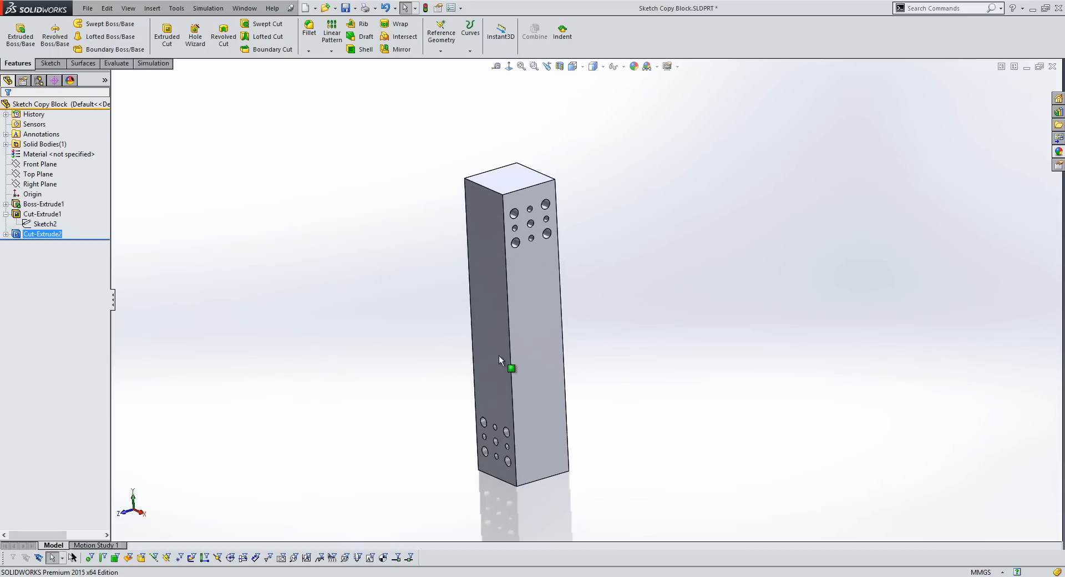